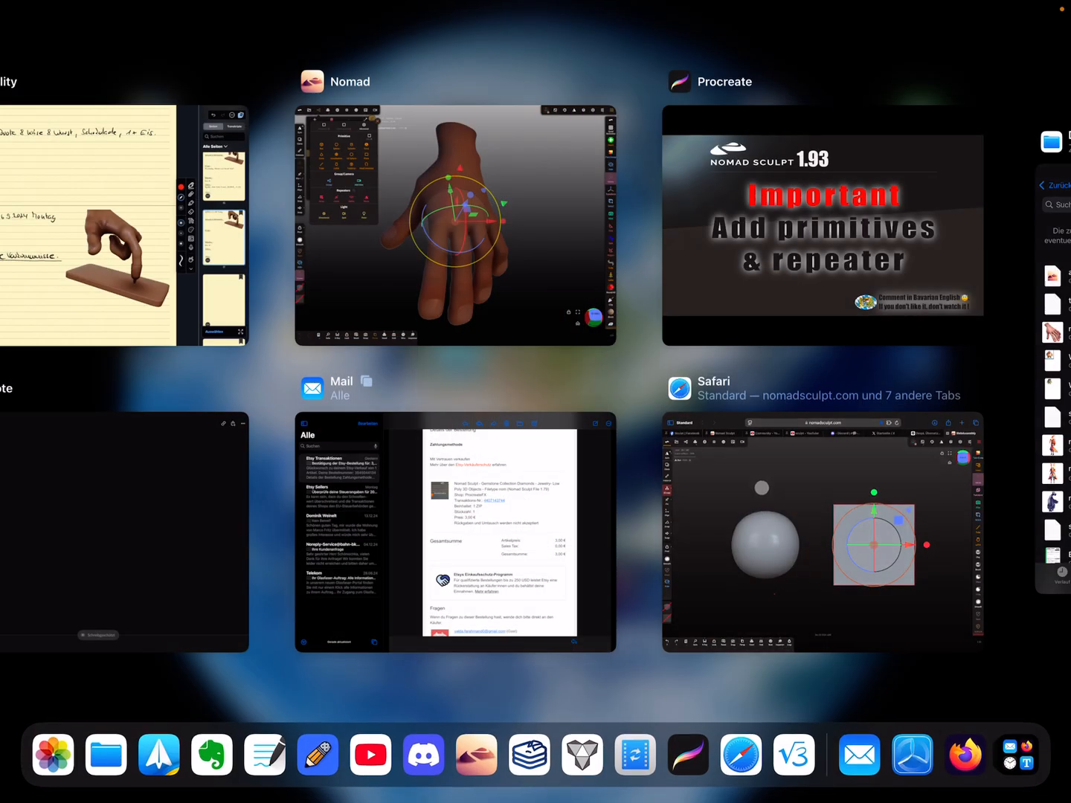
# Return to the Nomad Sculpt browser scene and select the box
pyautogui.click(821, 531)
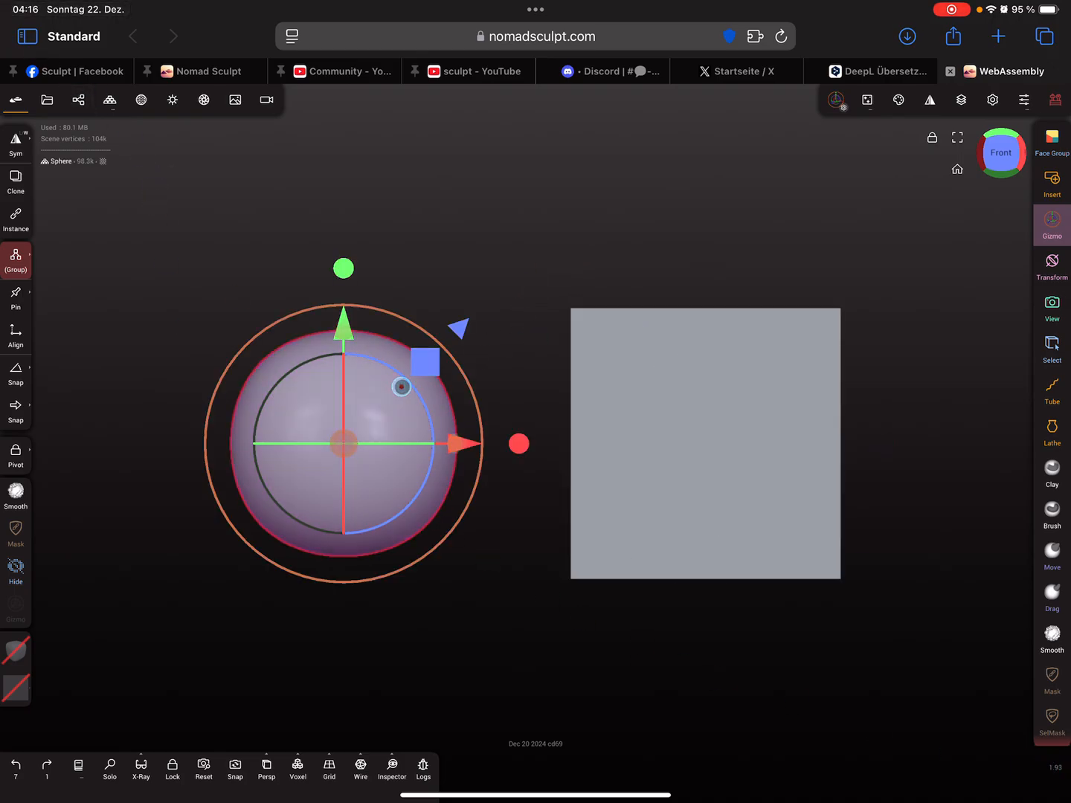
pyautogui.click(929, 100)
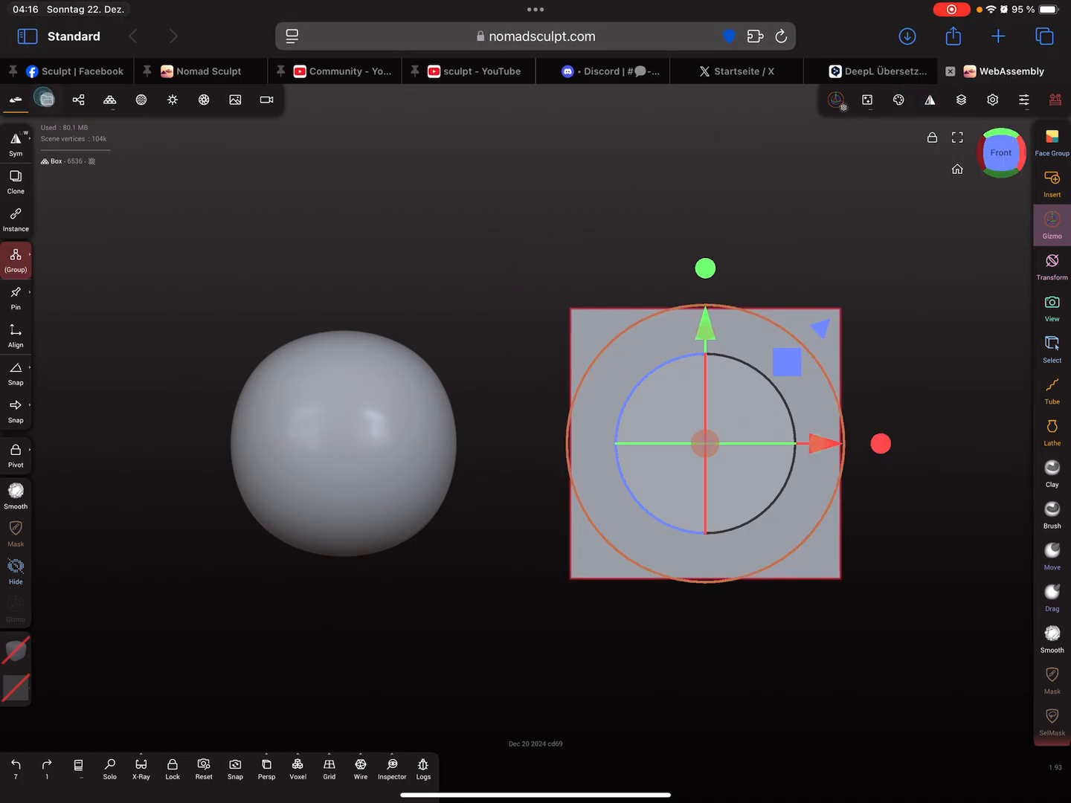
pyautogui.click(78, 100)
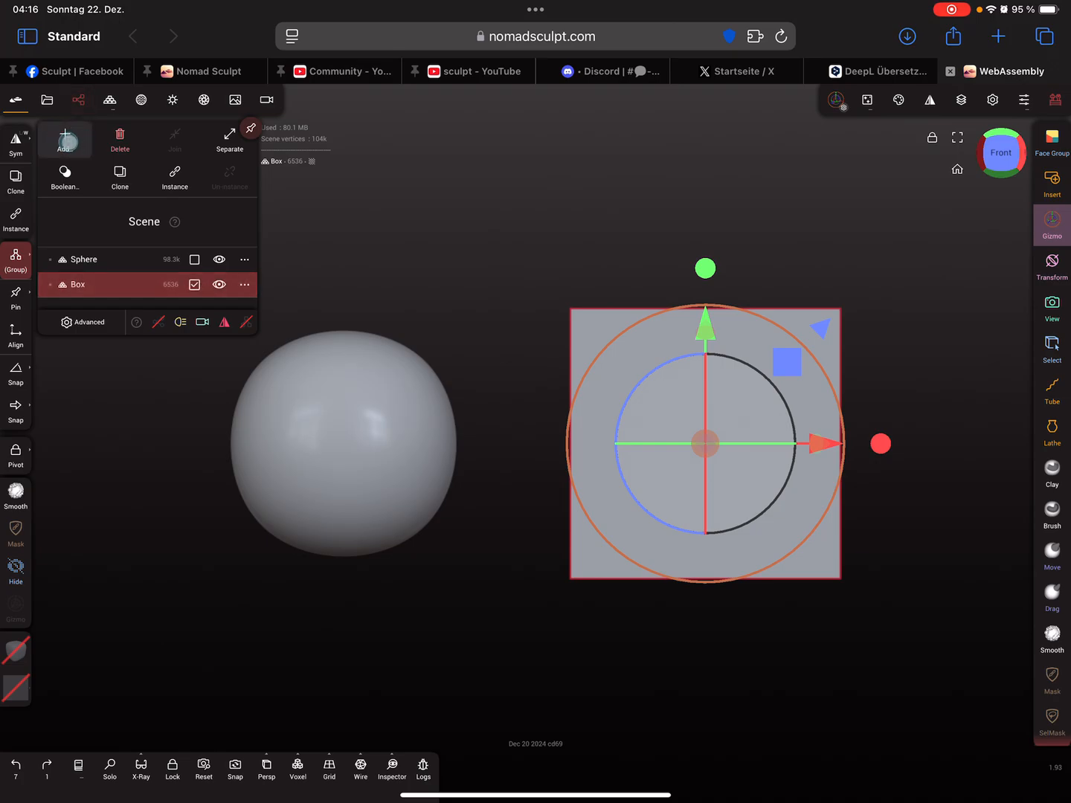
pyautogui.click(65, 139)
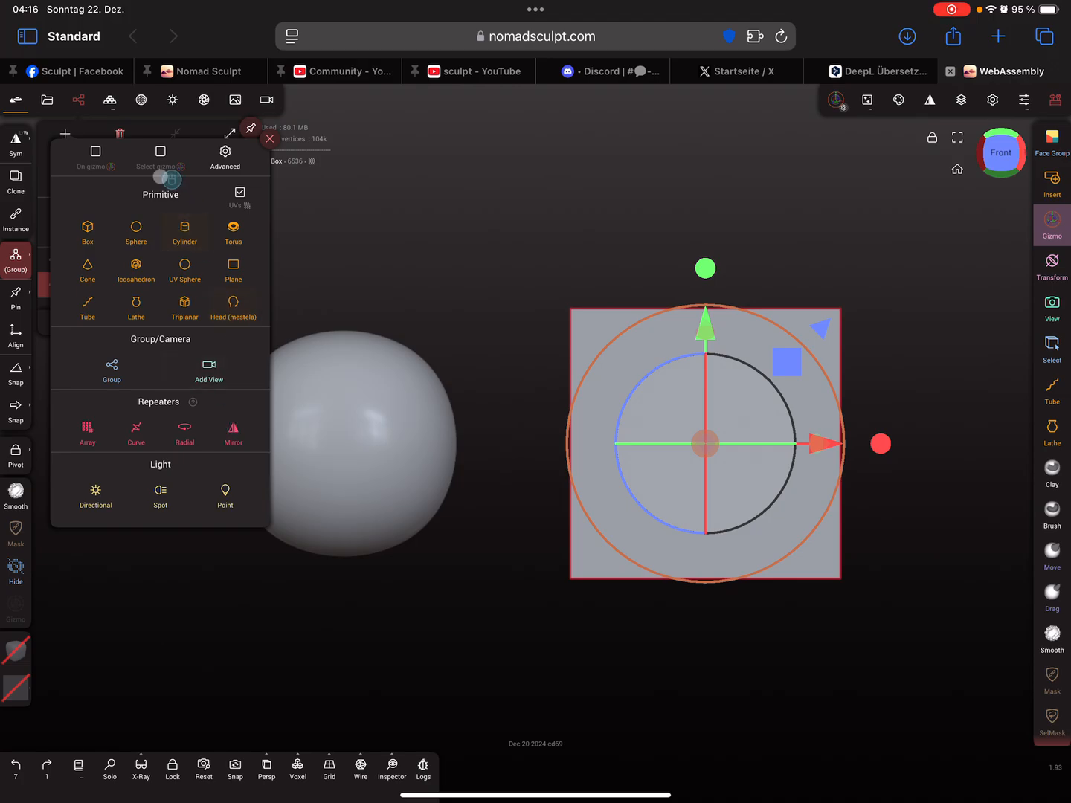
pyautogui.moveTo(95, 152)
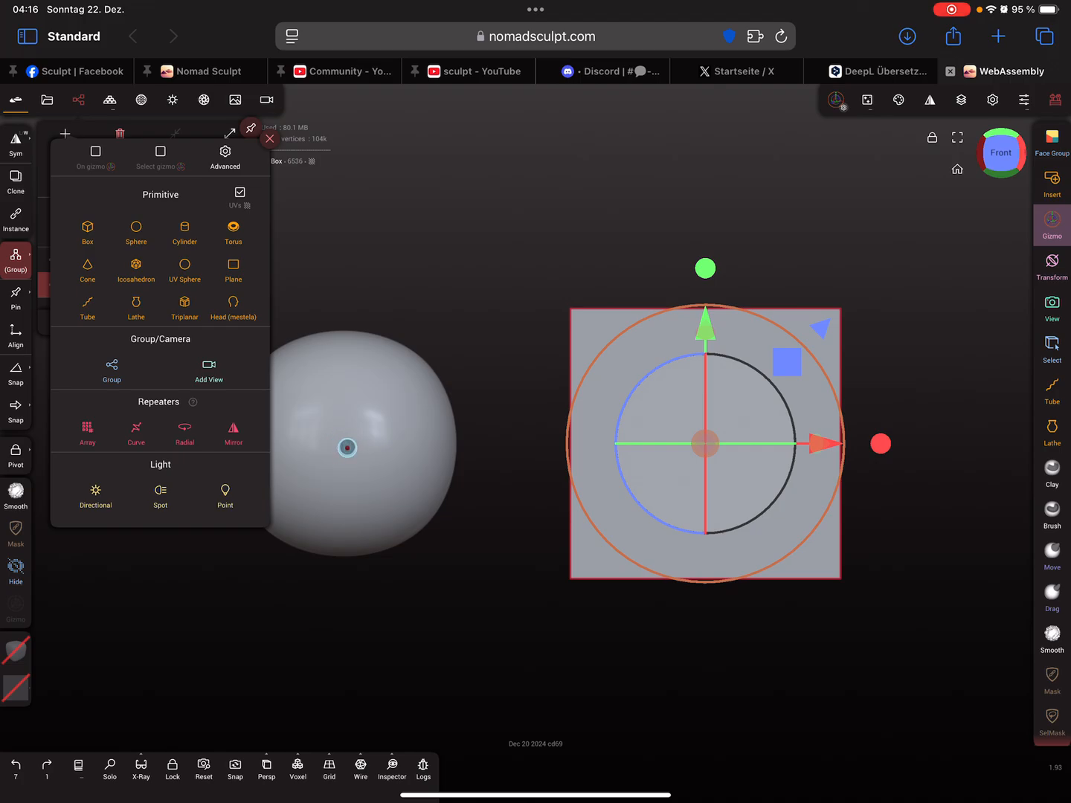
pyautogui.click(233, 431)
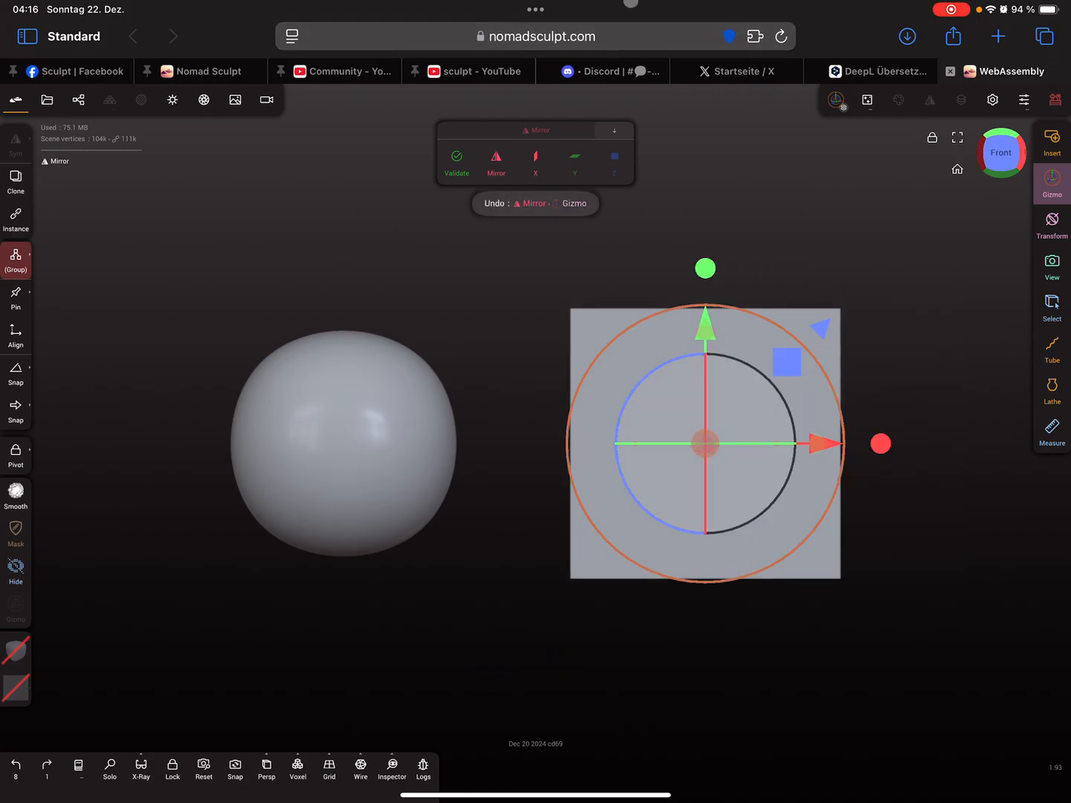
pyautogui.click(78, 99)
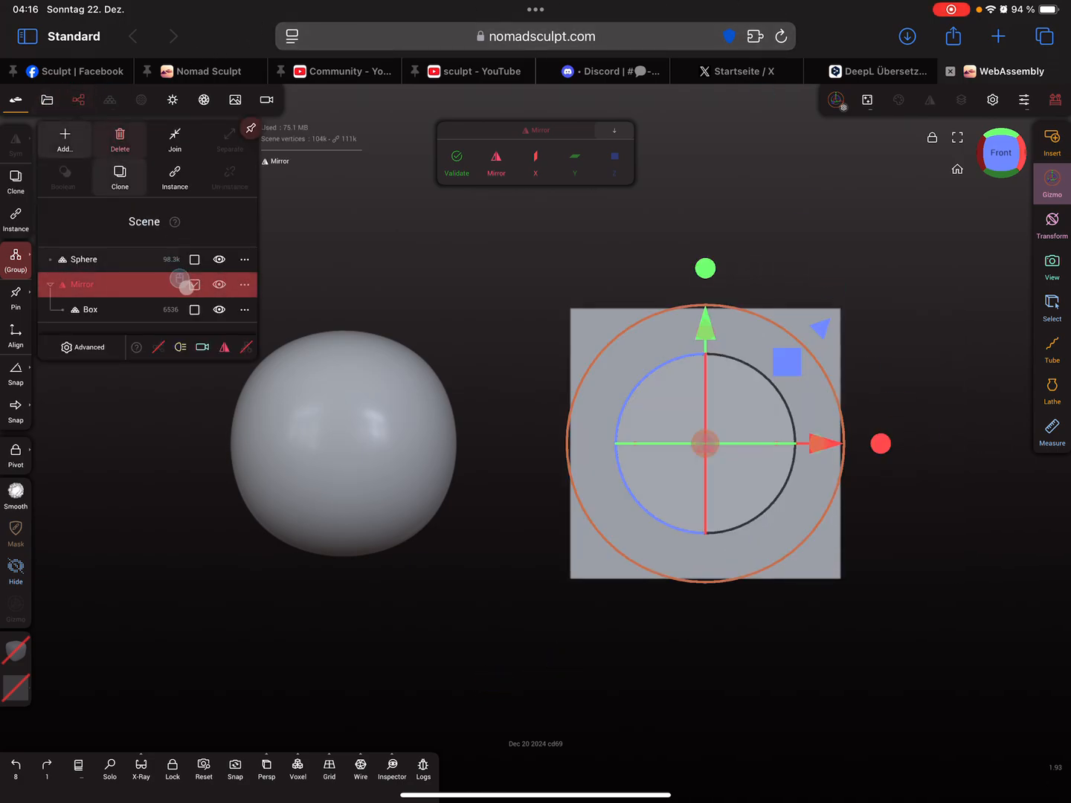
pyautogui.click(87, 309)
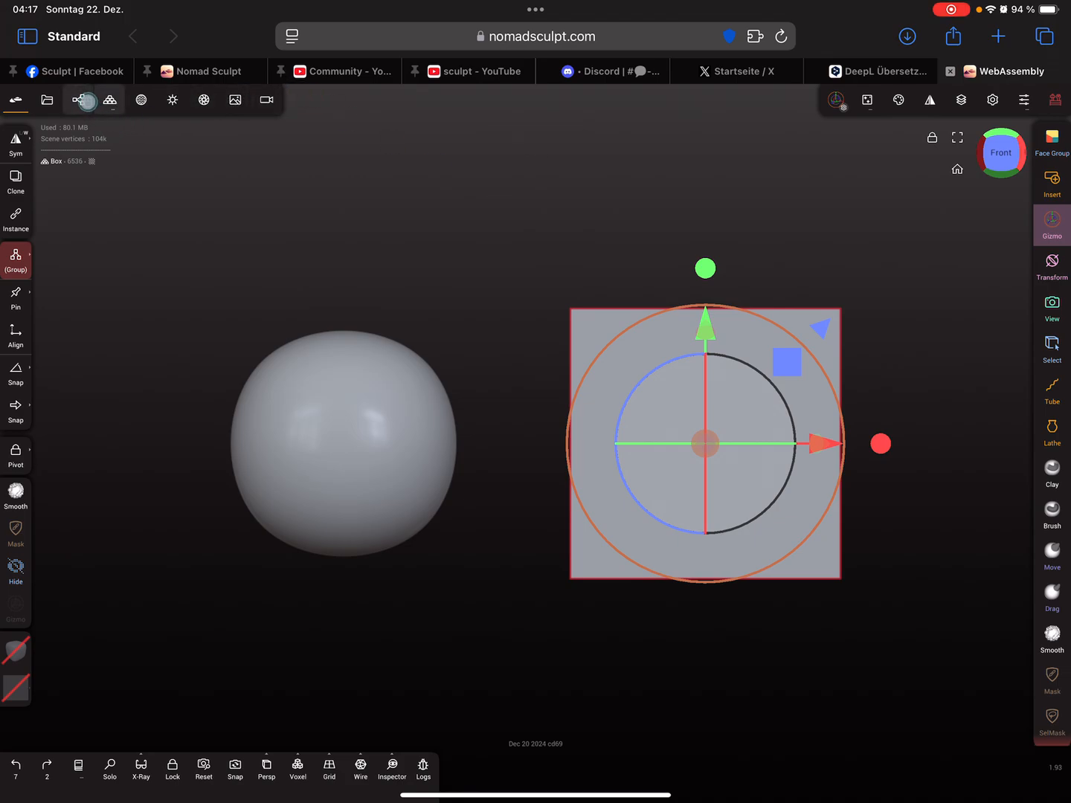
# Open the Scene panel's Add menu and its Advanced placement options
pyautogui.click(79, 100)
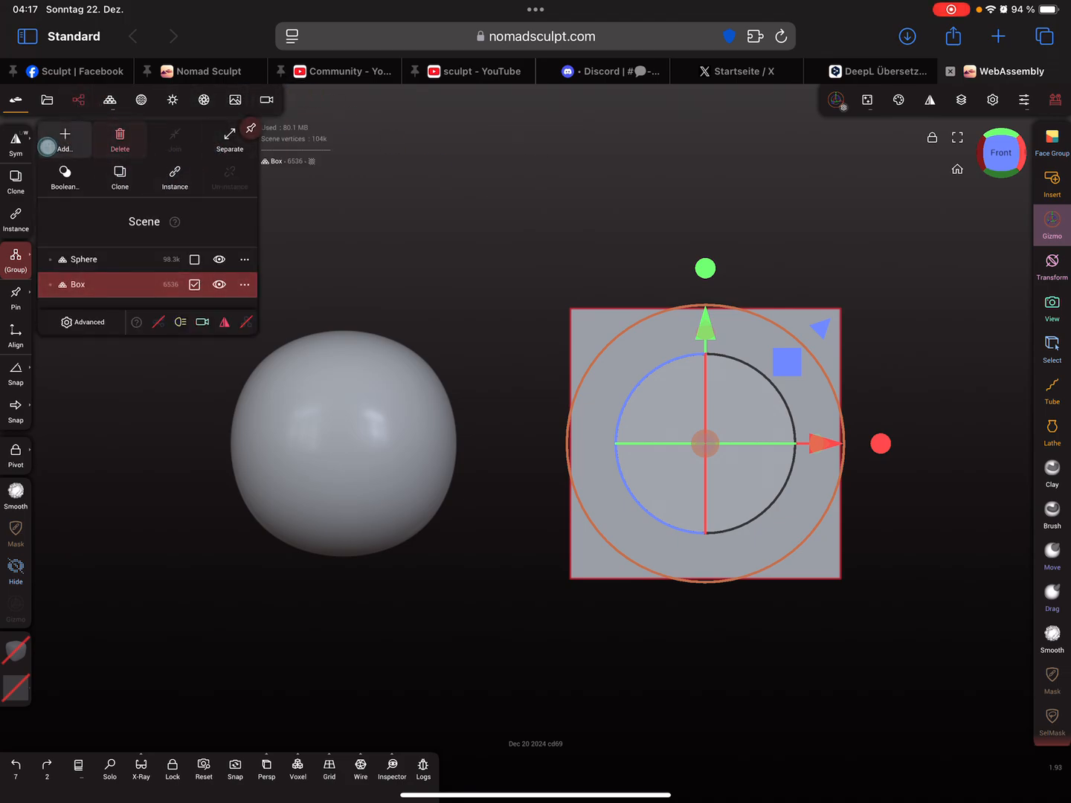
pyautogui.click(64, 140)
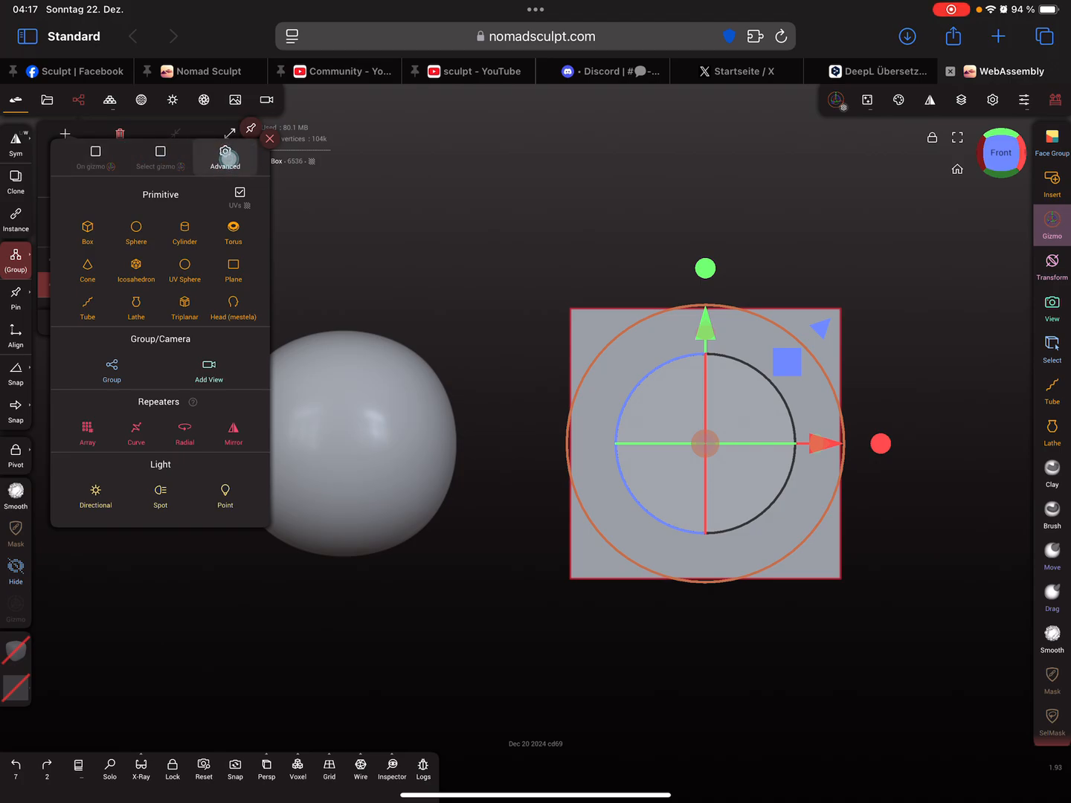
pyautogui.click(225, 157)
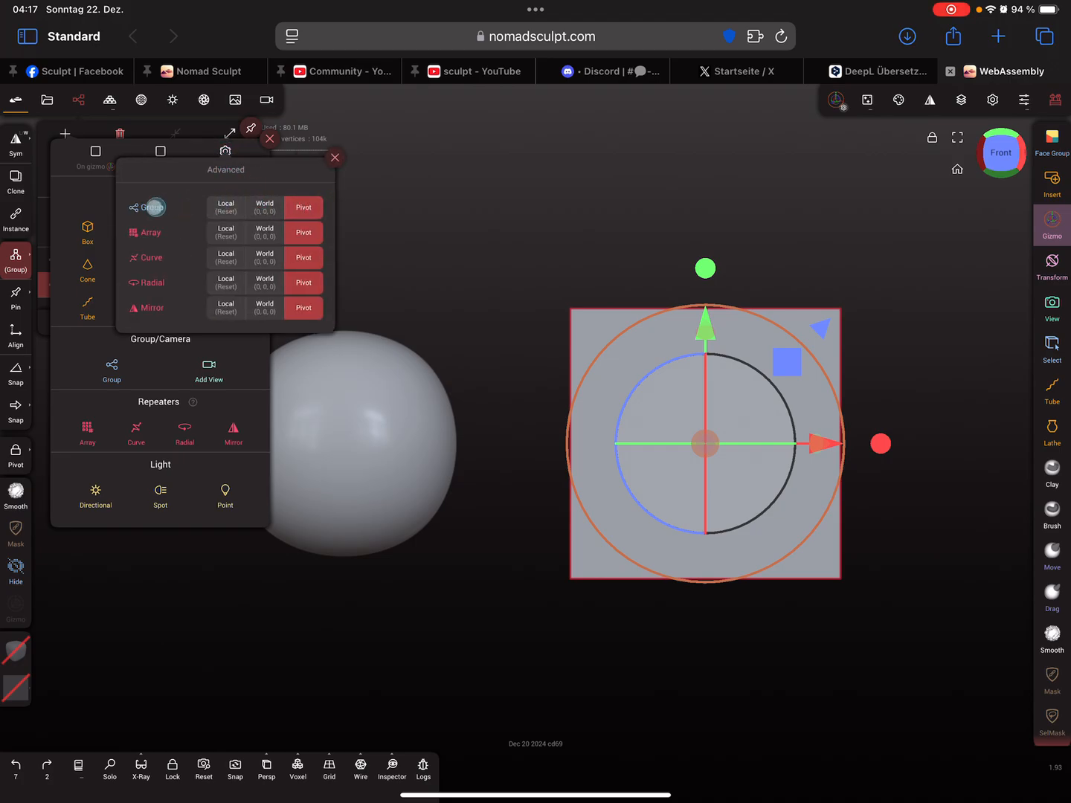
# Set Radial repeater placement to Local and Mirror to World, then close Advanced
pyautogui.click(303, 207)
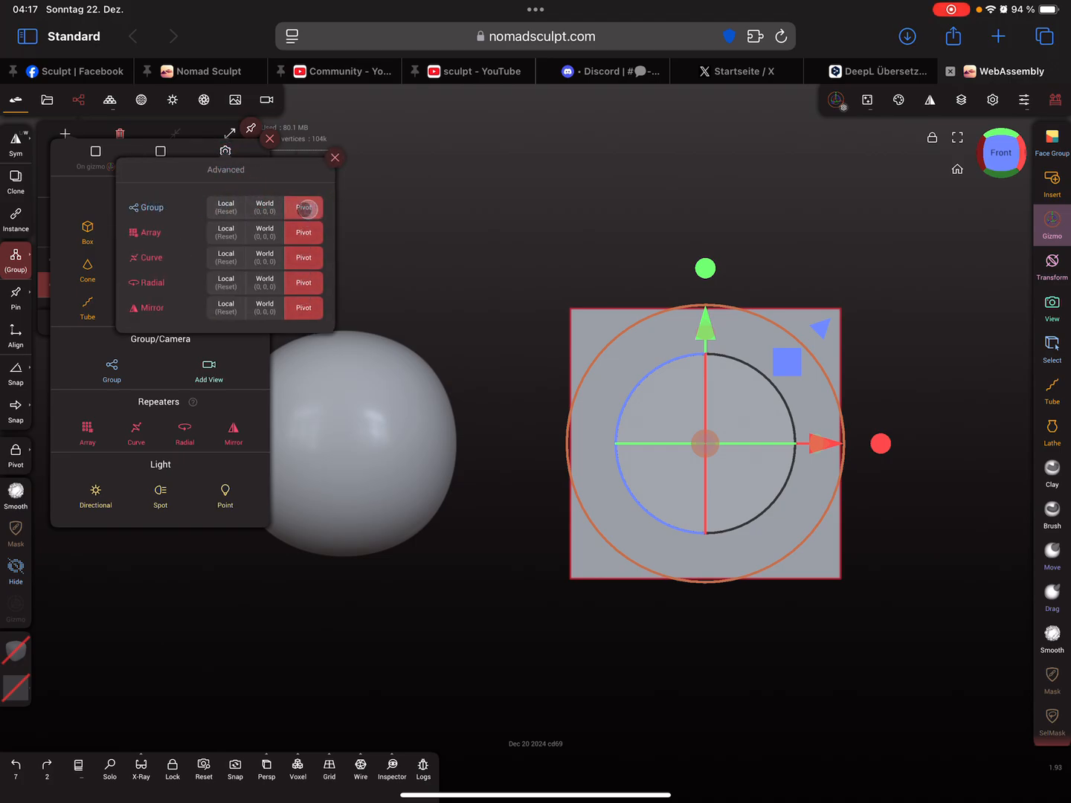
pyautogui.click(224, 308)
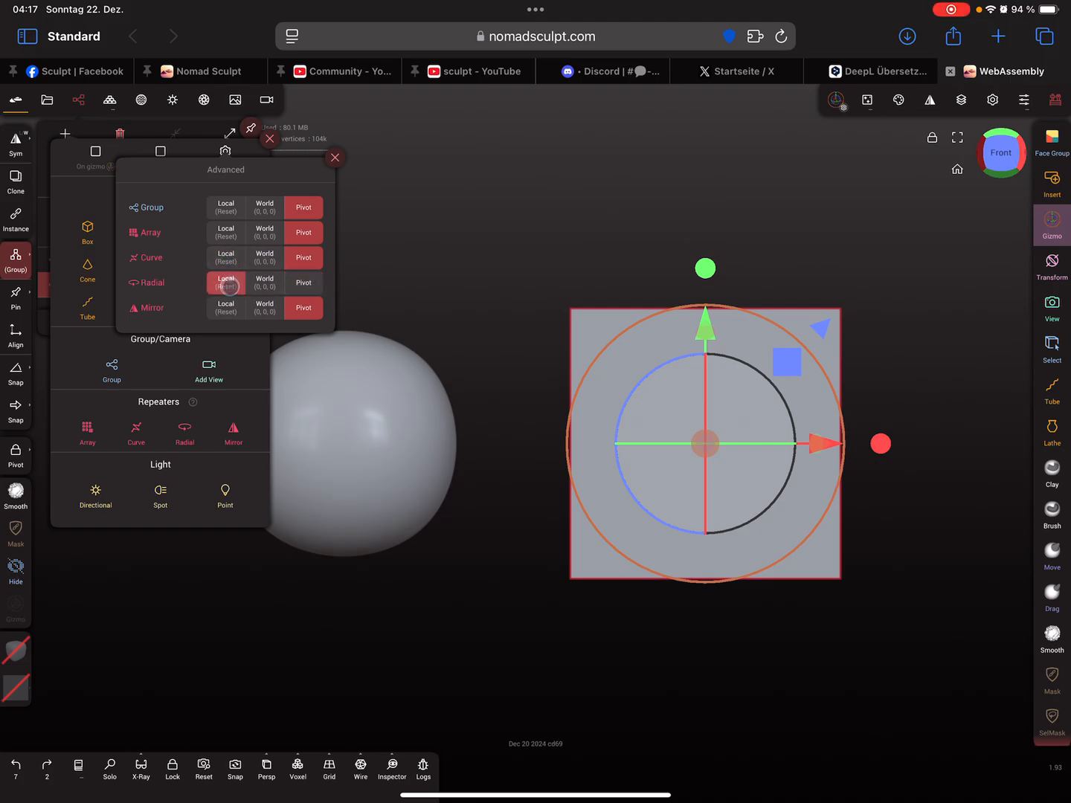
pyautogui.click(264, 308)
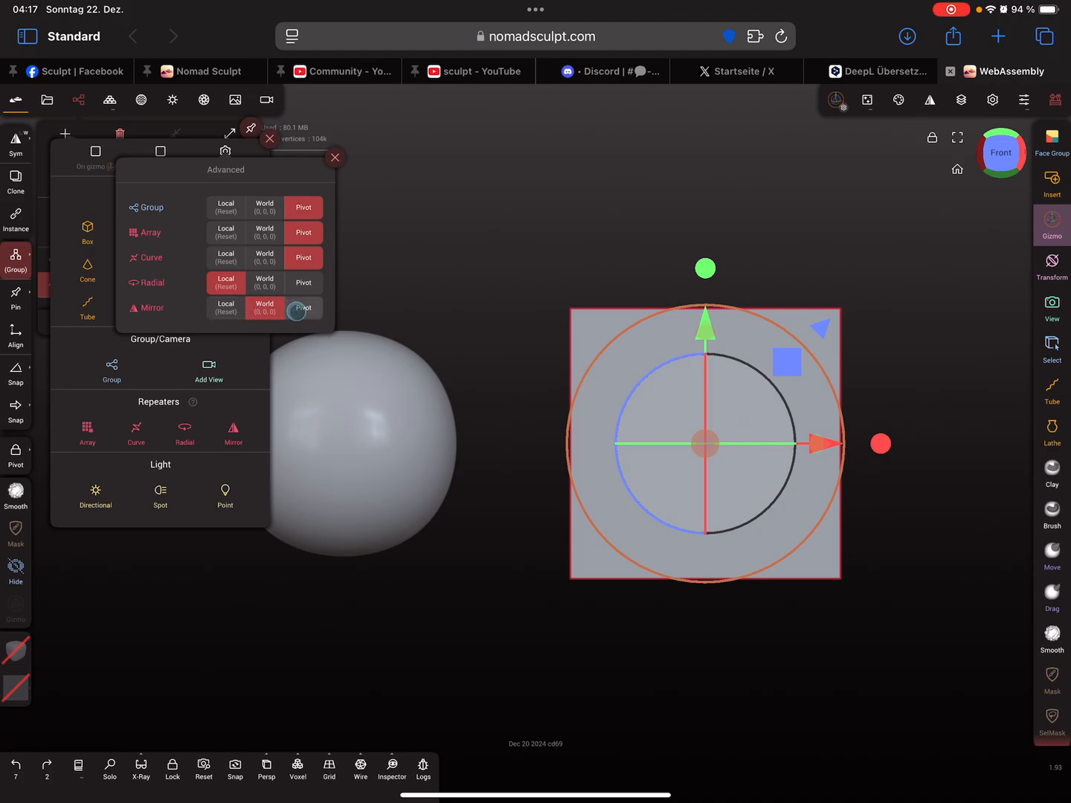
pyautogui.click(264, 308)
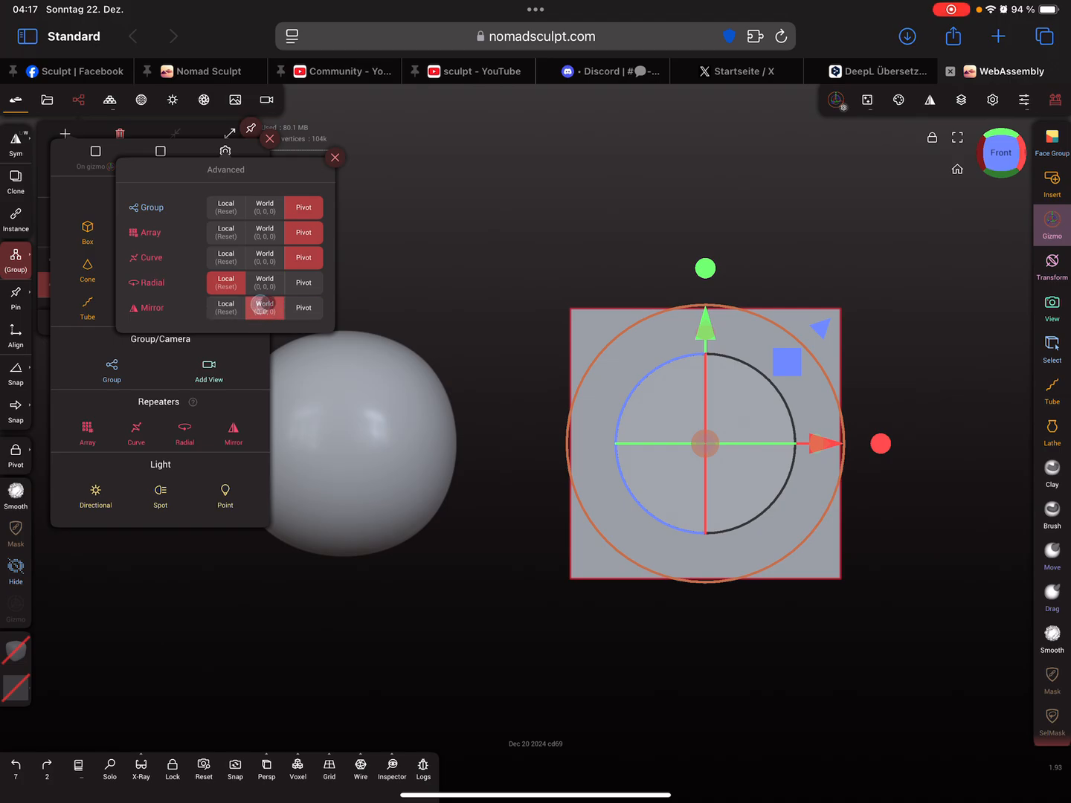
pyautogui.click(264, 307)
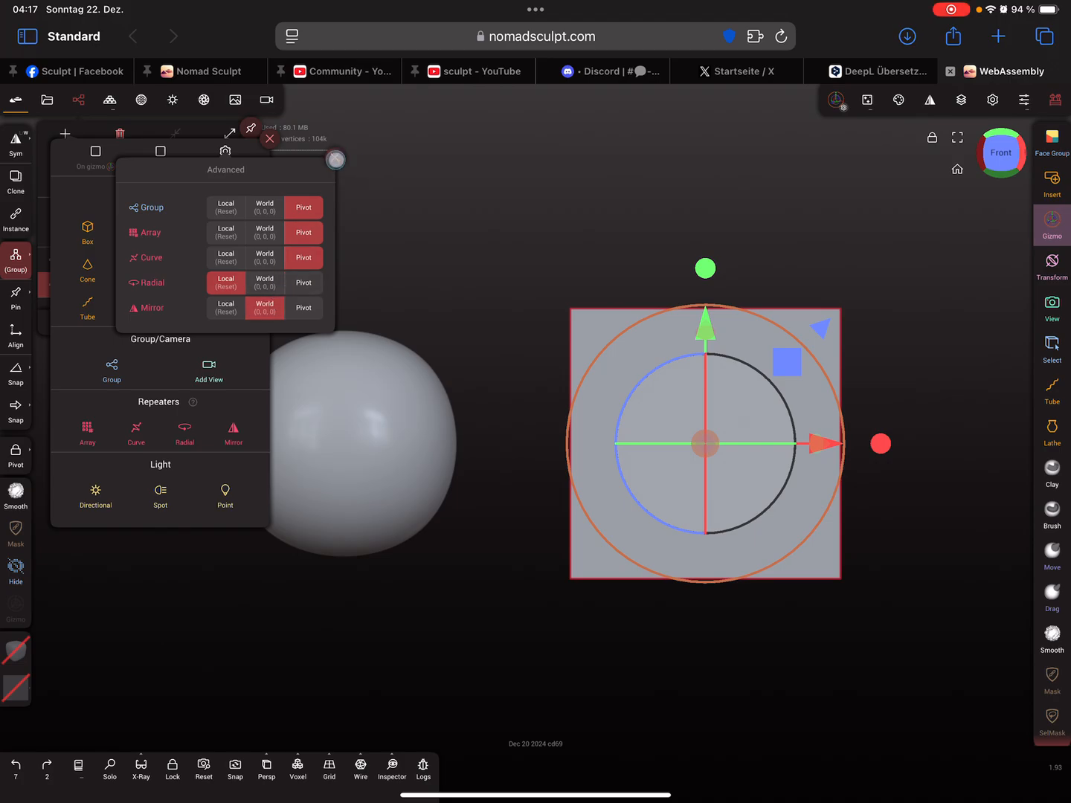
pyautogui.click(225, 156)
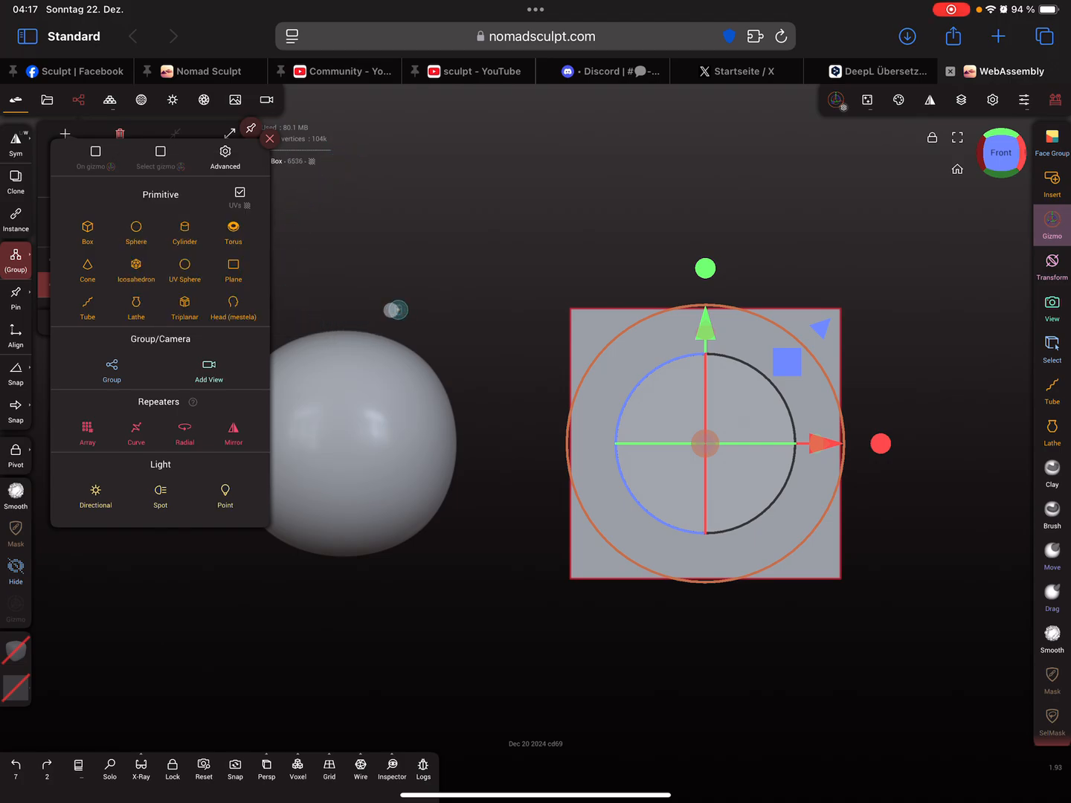
# Add a Mirror repeater wrapping the box at world center, then reopen Add > Advanced
pyautogui.click(233, 432)
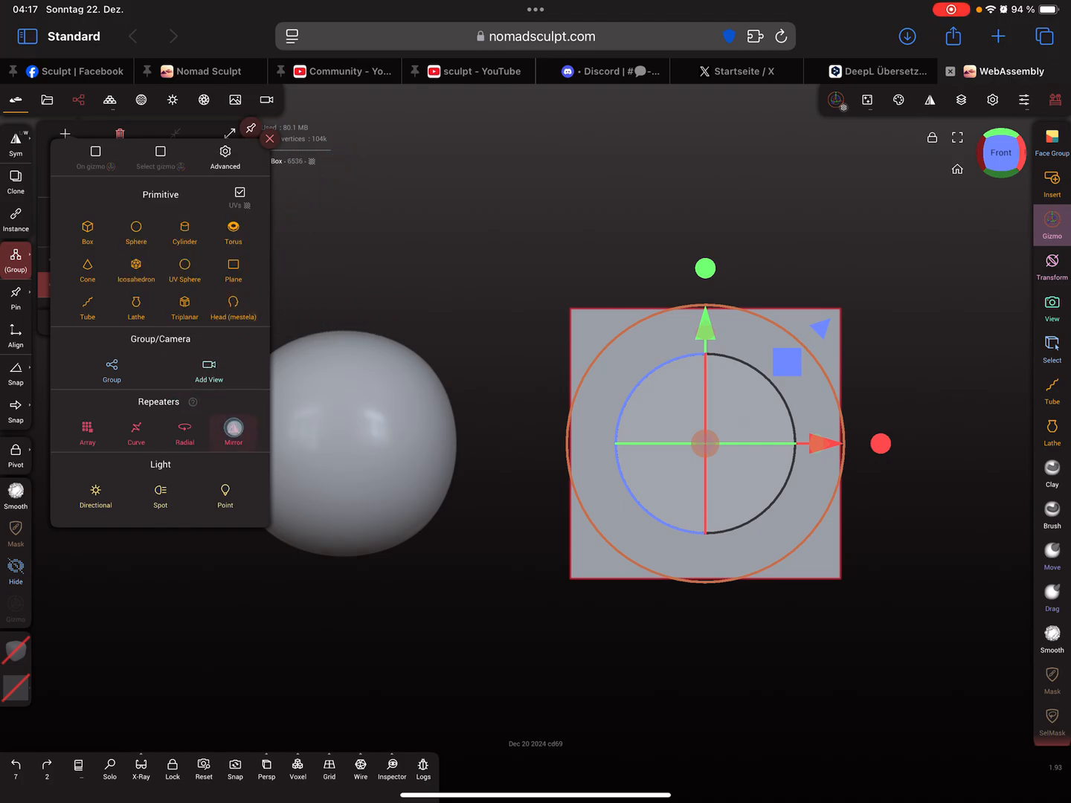
pyautogui.click(233, 429)
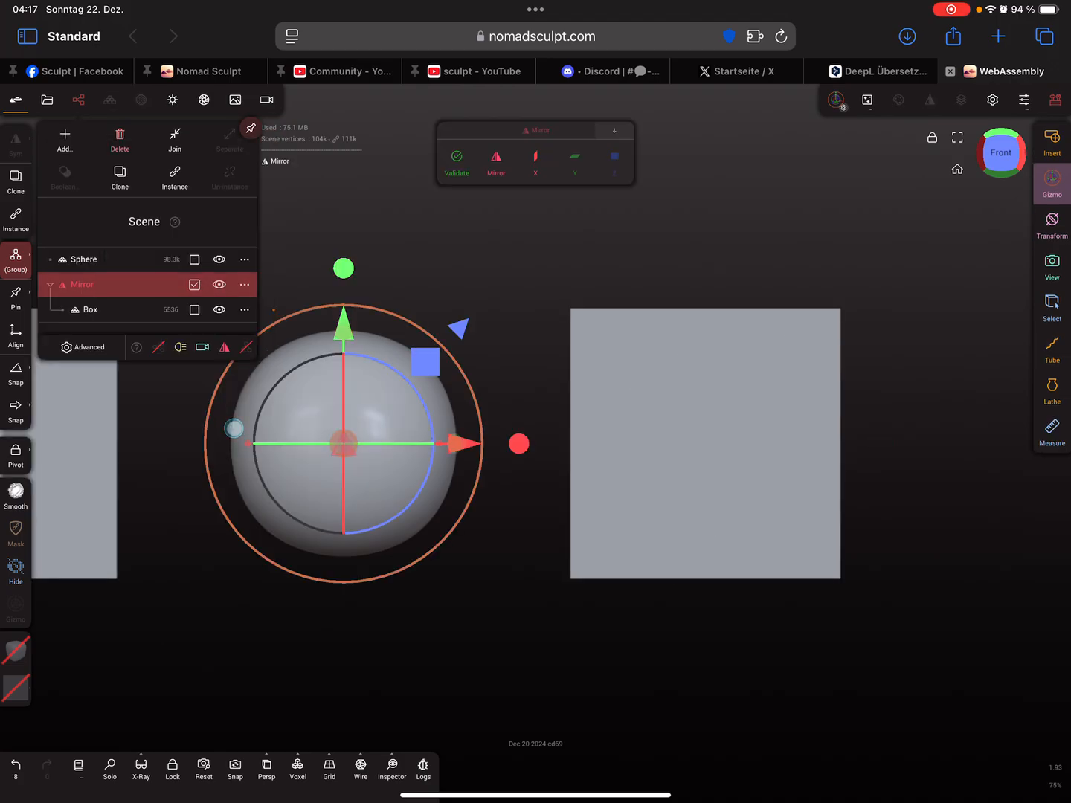
pyautogui.click(342, 444)
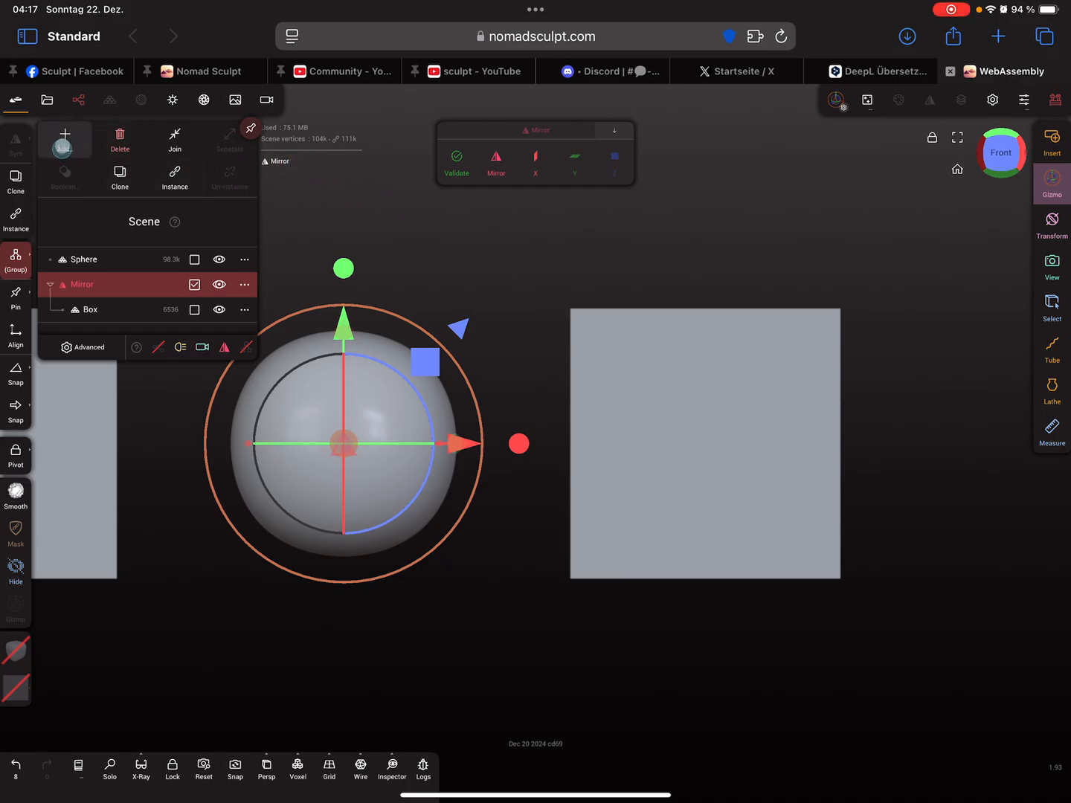
pyautogui.click(65, 133)
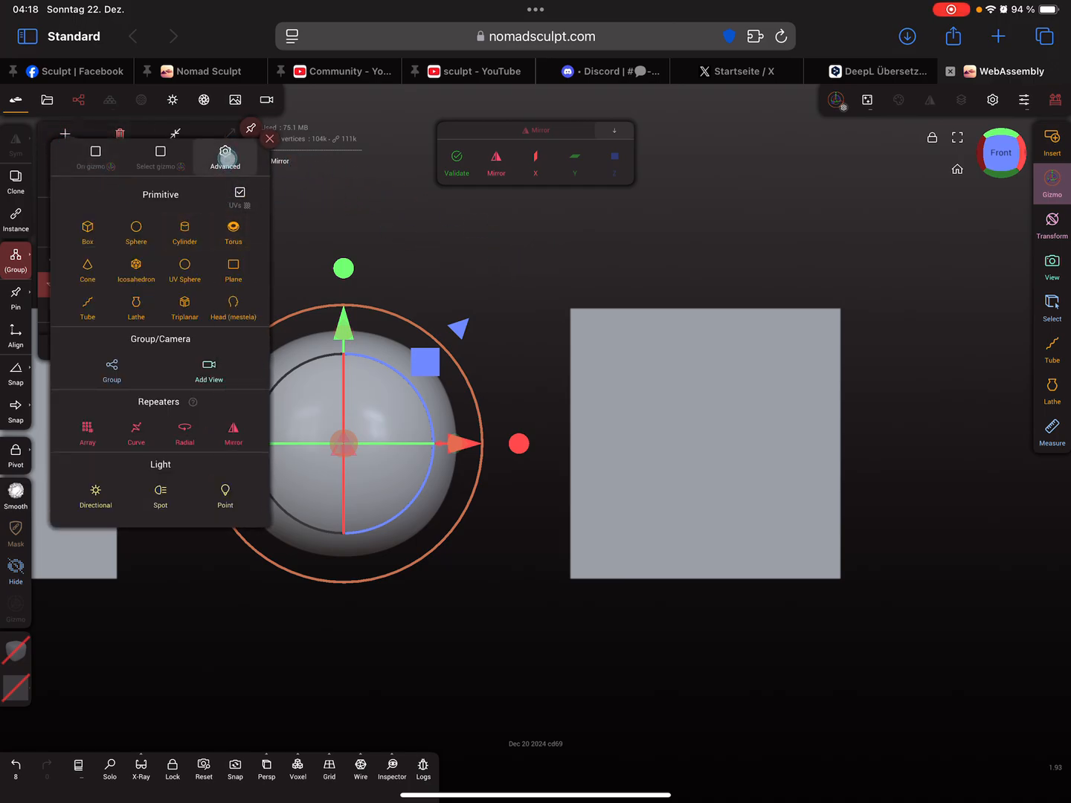
pyautogui.click(225, 157)
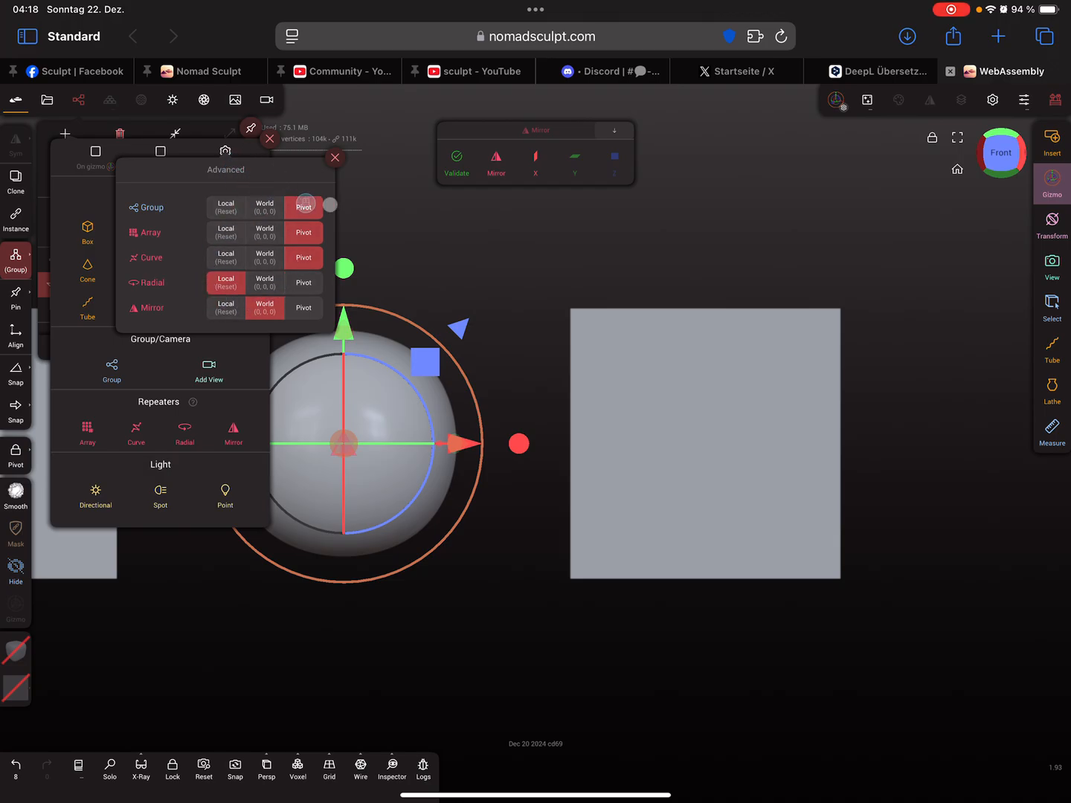